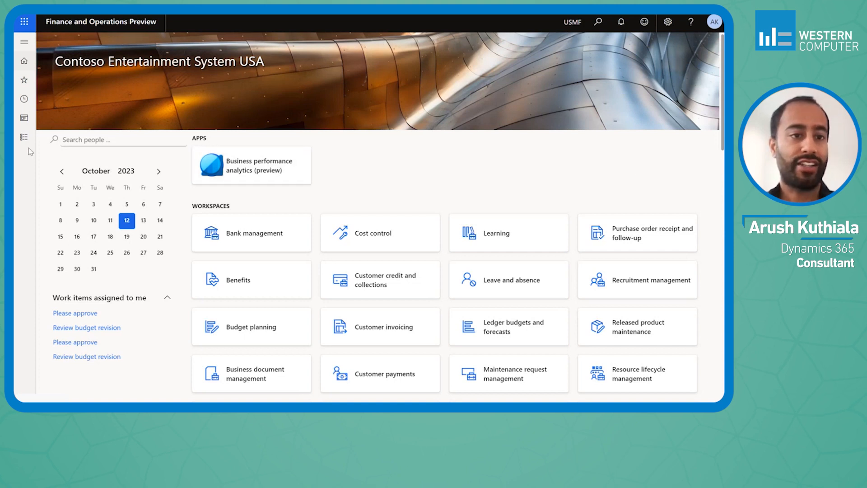
Step: Open the Fixed assets list and select FURN_FIX-000010 New Conference Room Table
left_click(24, 136)
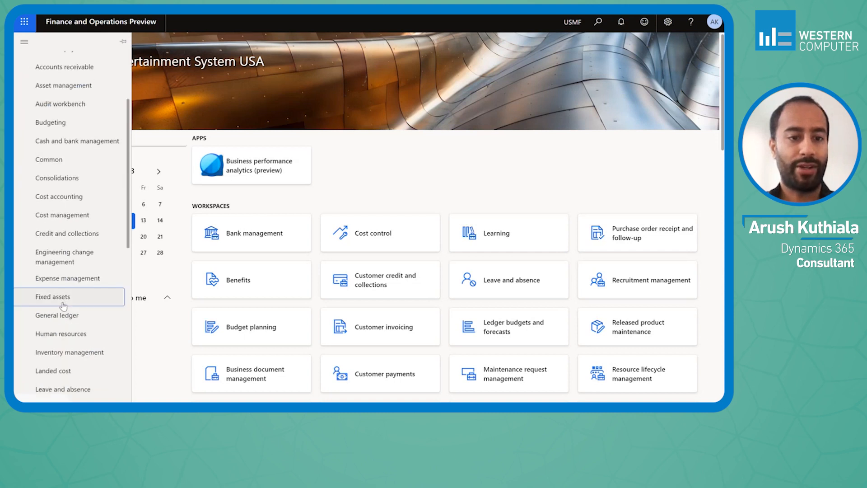
left_click(53, 296)
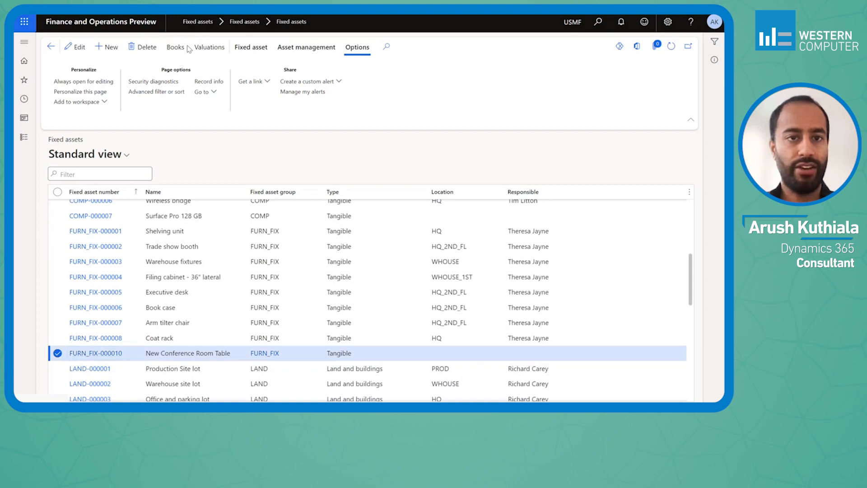
Step: View the table asset's books, then go to the Fixed assets journal list (batches 00660, 00671)
left_click(175, 46)
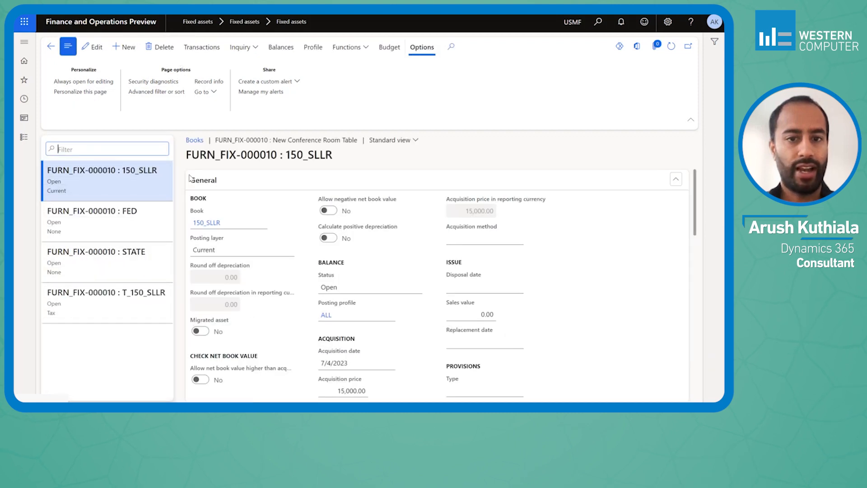
mouse_move(201, 47)
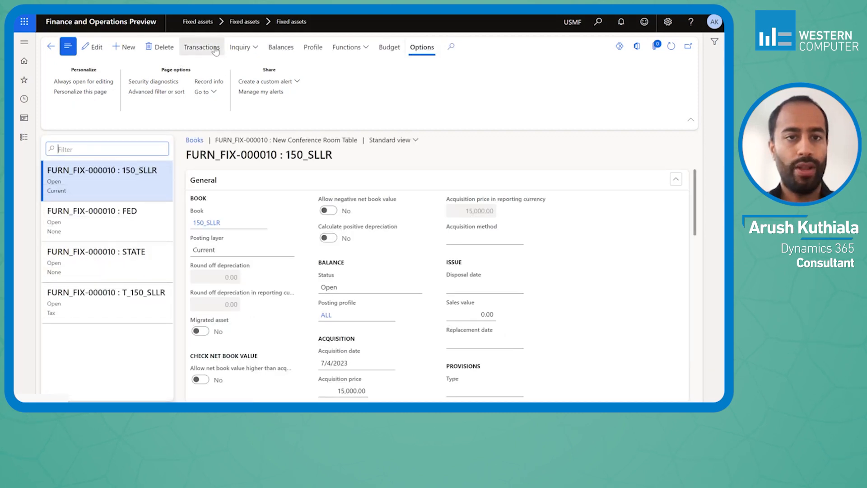
left_click(201, 47)
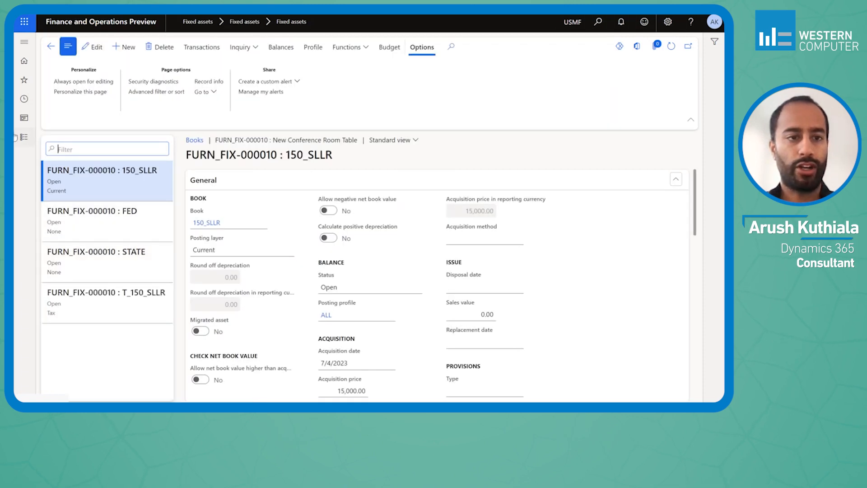
left_click(25, 41)
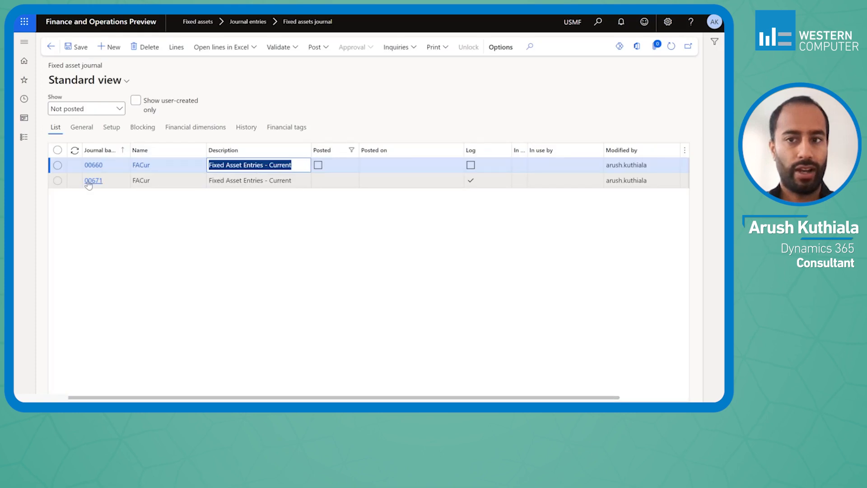
Step: Review batch 00671's 500.00 disposal-sale line on book 150_SLLR and post the journal
left_click(93, 180)
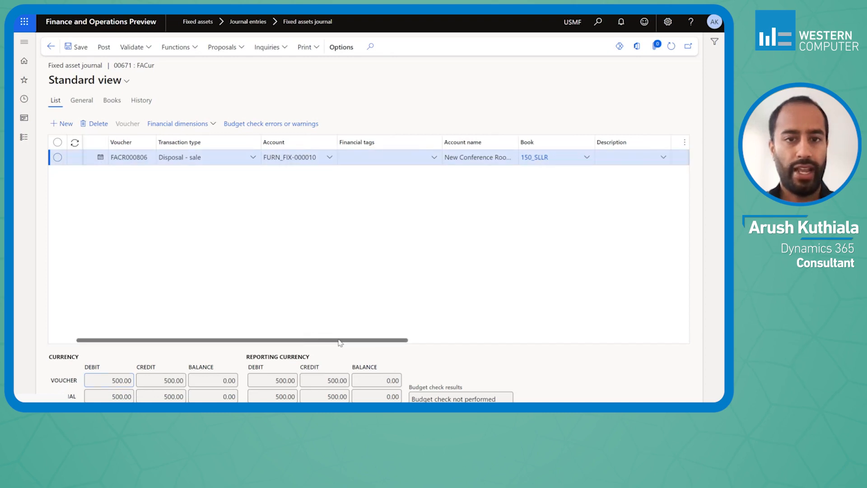
scroll("right", 3)
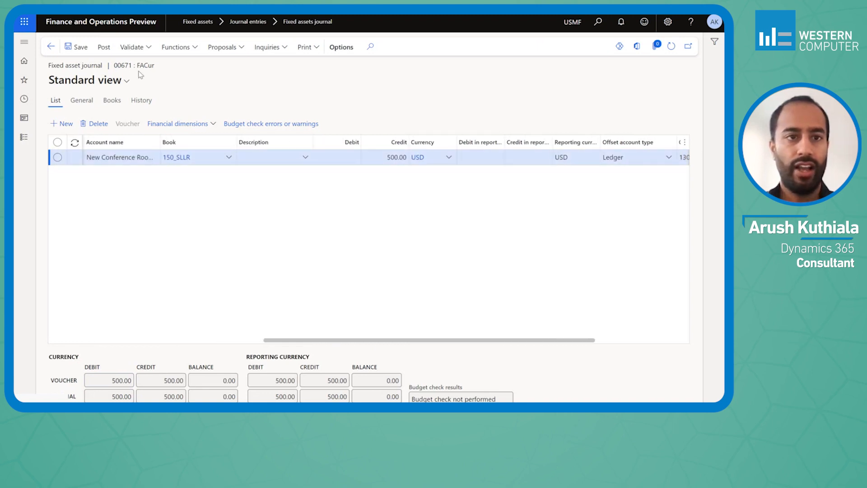
left_click(104, 47)
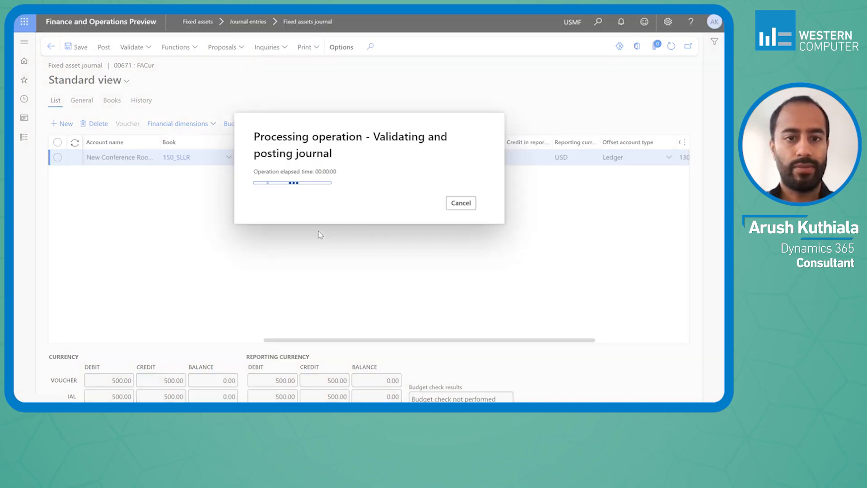
Step: Close the 'only one fixed asset transaction per voucher' posting errors
left_click(460, 202)
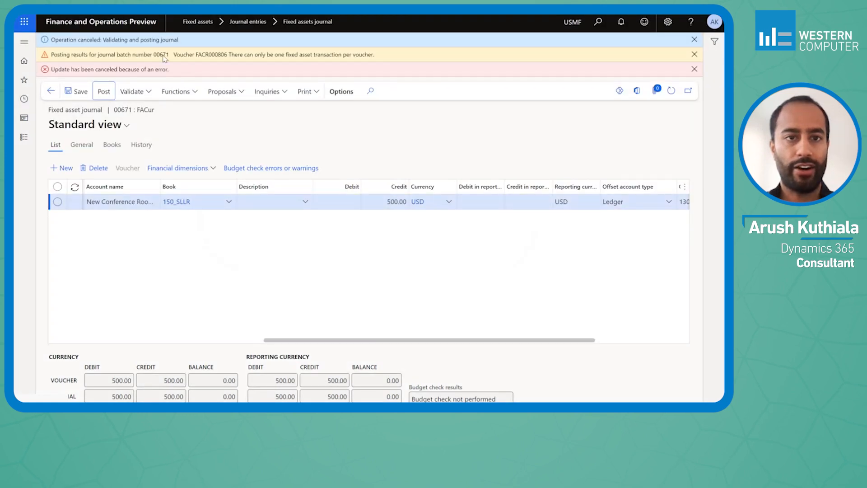
mouse_move(340, 58)
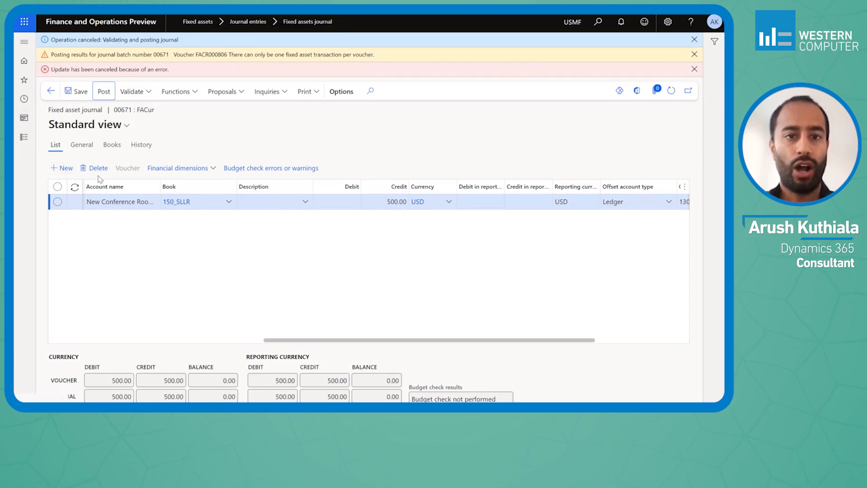
mouse_move(304, 129)
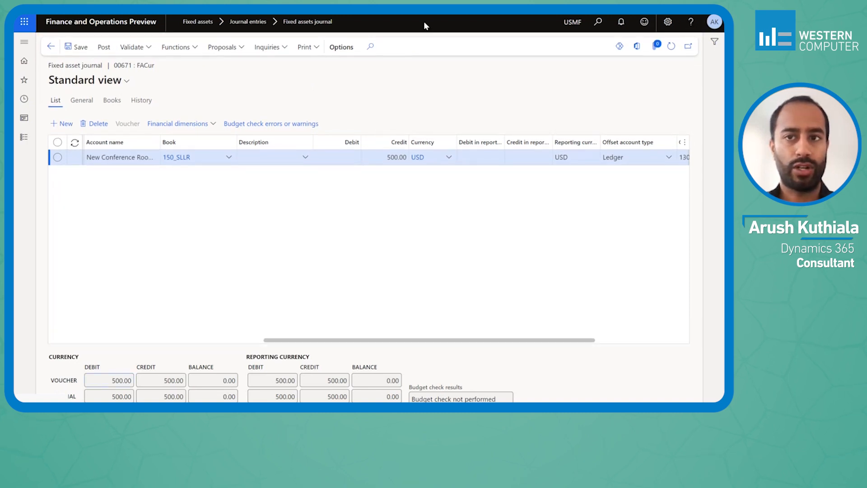
Step: Find Feature management via the 'feature man' search and list all features
left_click(597, 22)
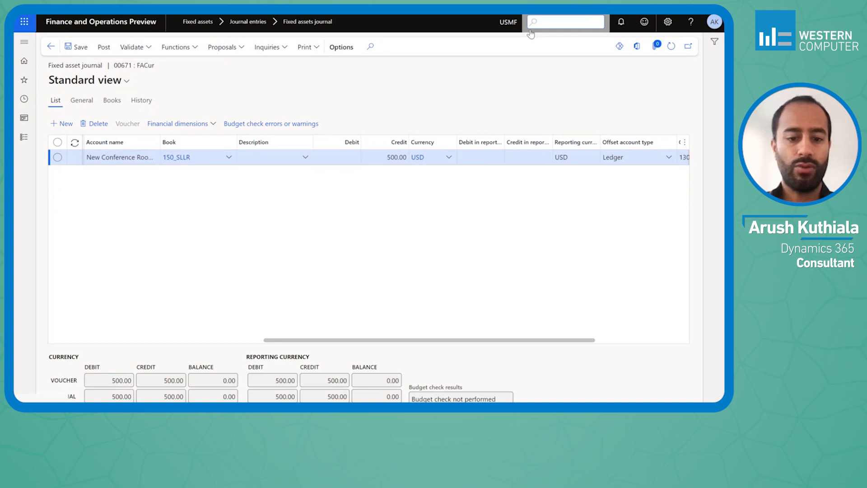
type("feature man")
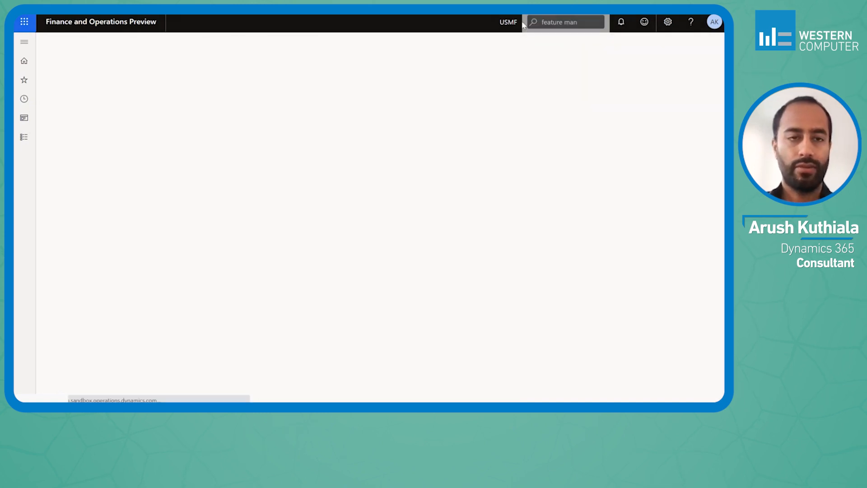
left_click(564, 22)
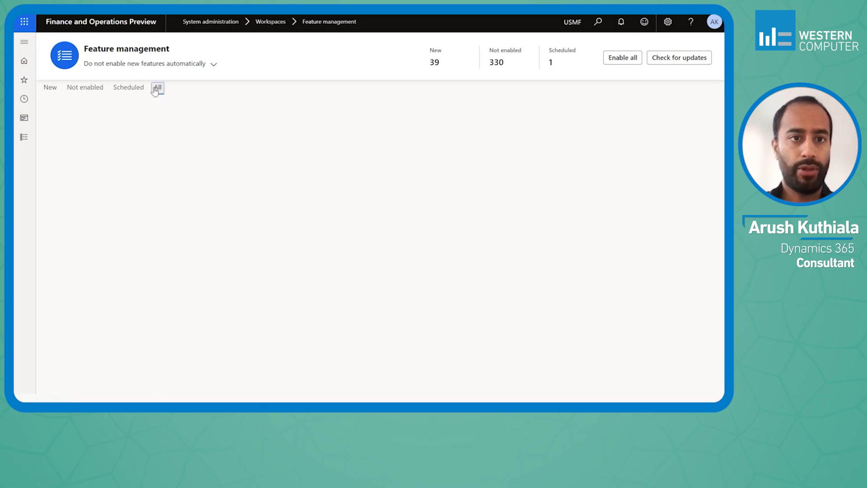
left_click(157, 87)
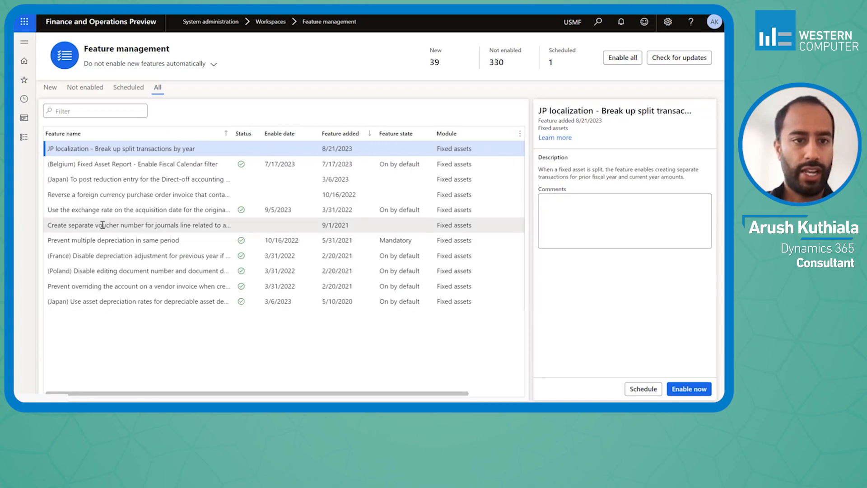
Step: Enable 'Create separate voucher number for journals line related to...' feature
left_click(138, 224)
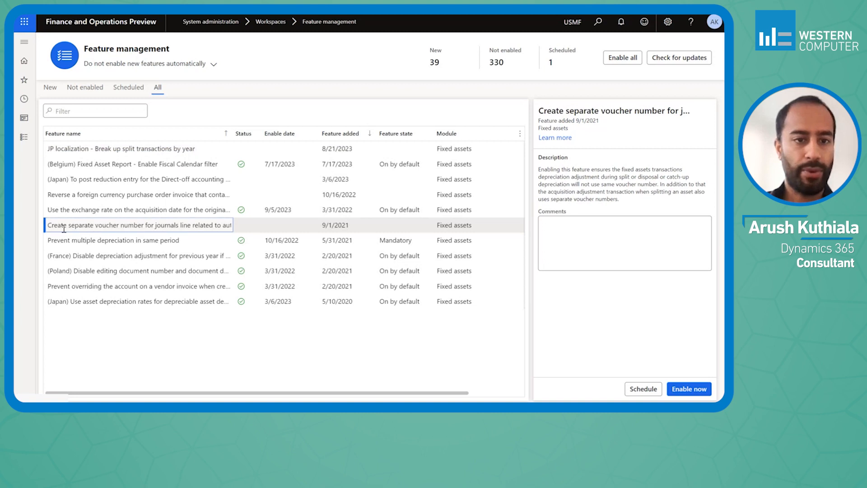
double_click(138, 224)
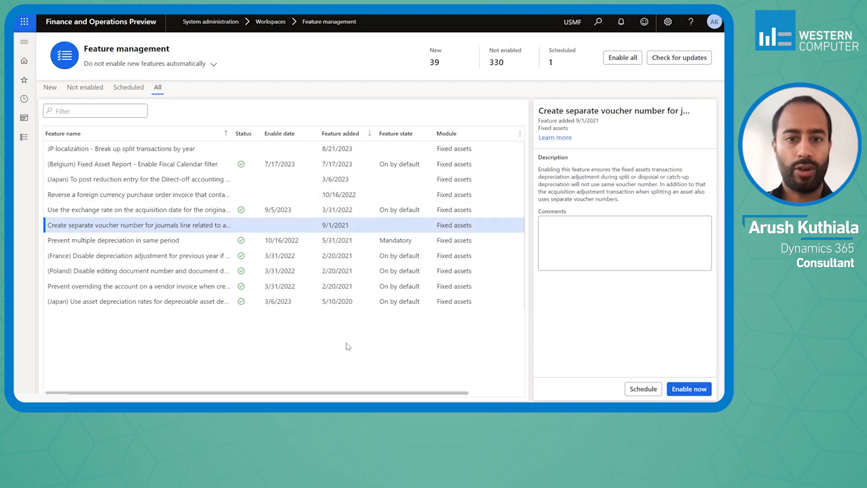
left_click(688, 389)
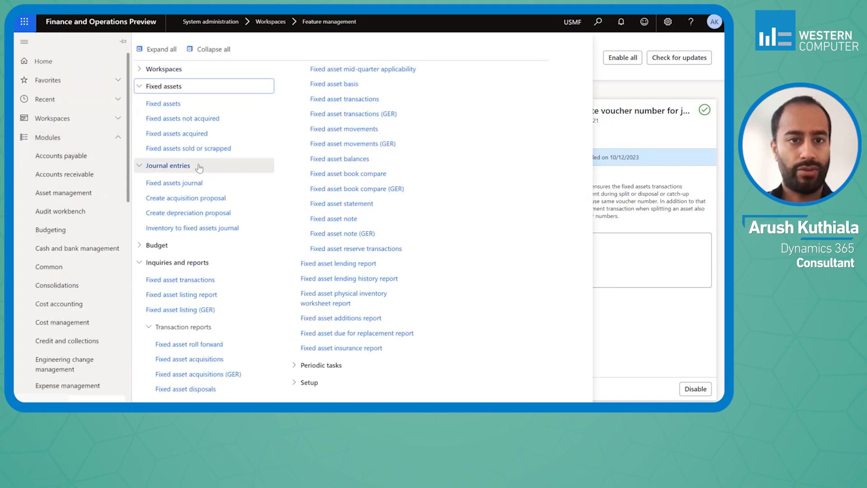
Step: Post batch 00671 and inspect the depreciation adjustment line on voucher FACR000807
left_click(175, 183)
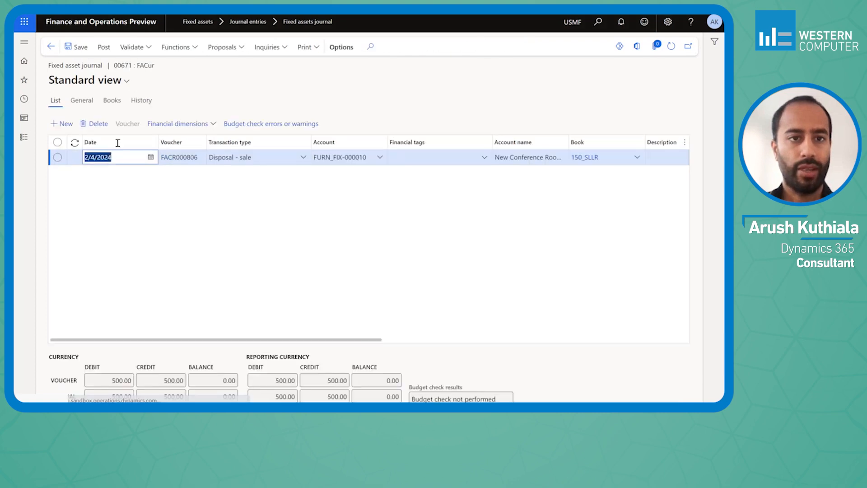
left_click(104, 46)
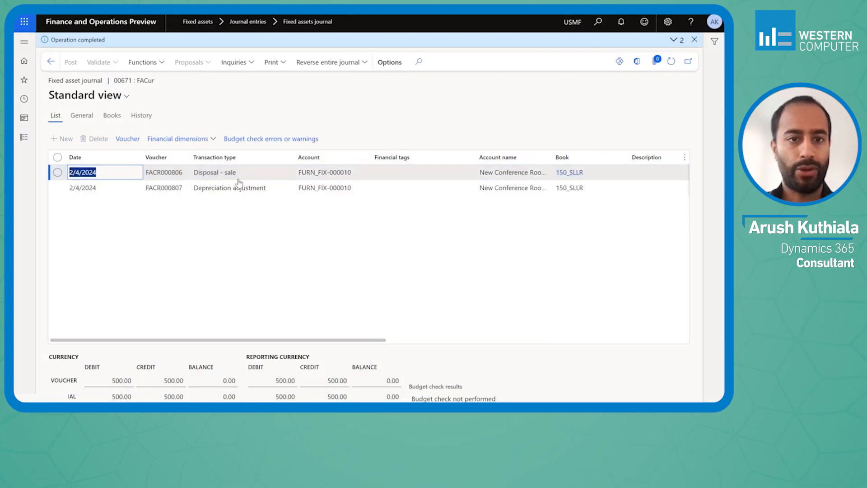
left_click(164, 188)
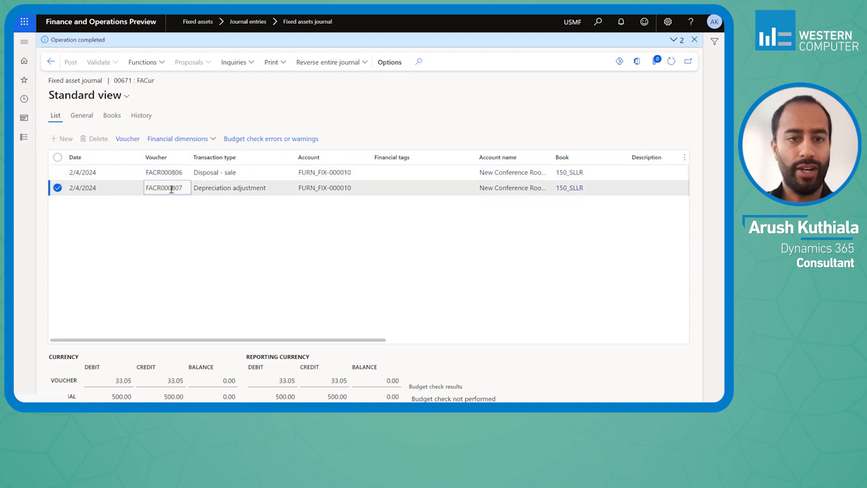